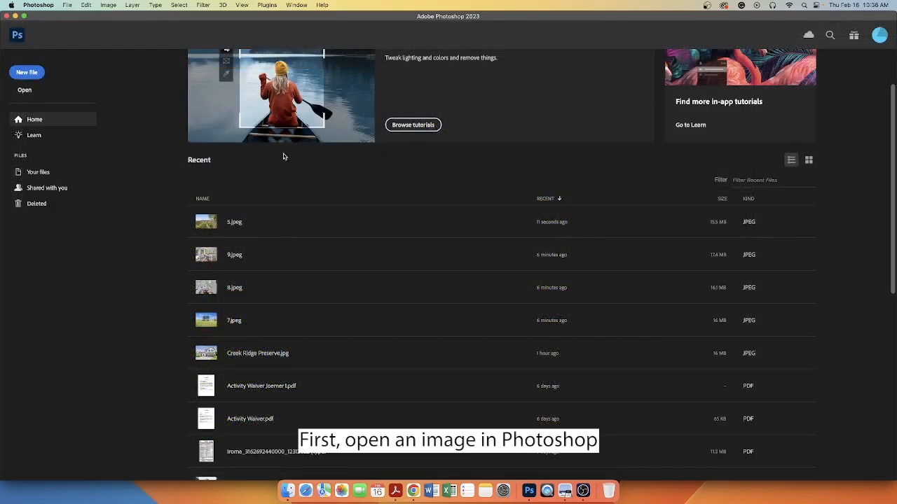
Open the 5.jpeg house photo from the Vid 1_23 folder
left_click(24, 90)
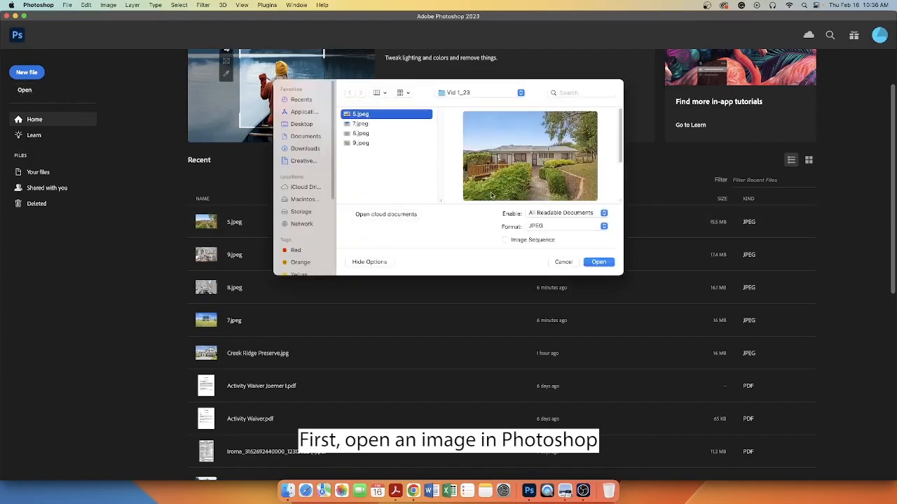
left_click(598, 261)
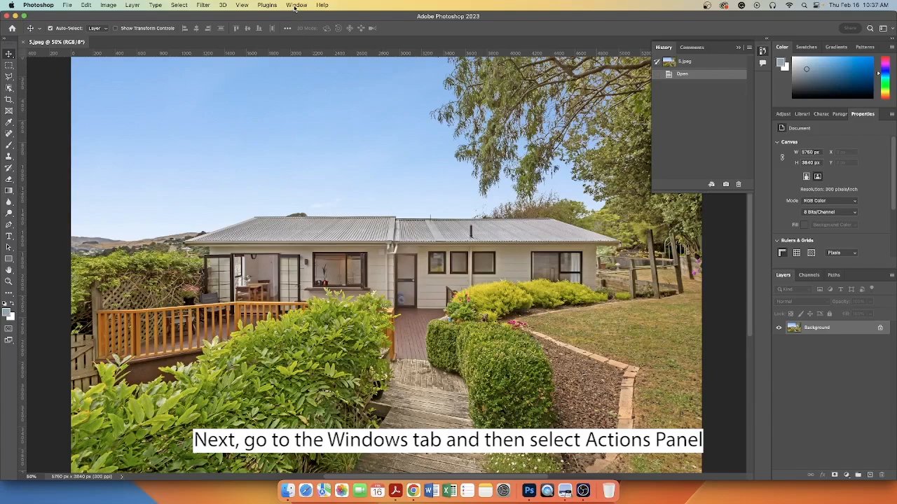
Show the Actions panel and add a new action set named 'Watermark'
left_click(296, 5)
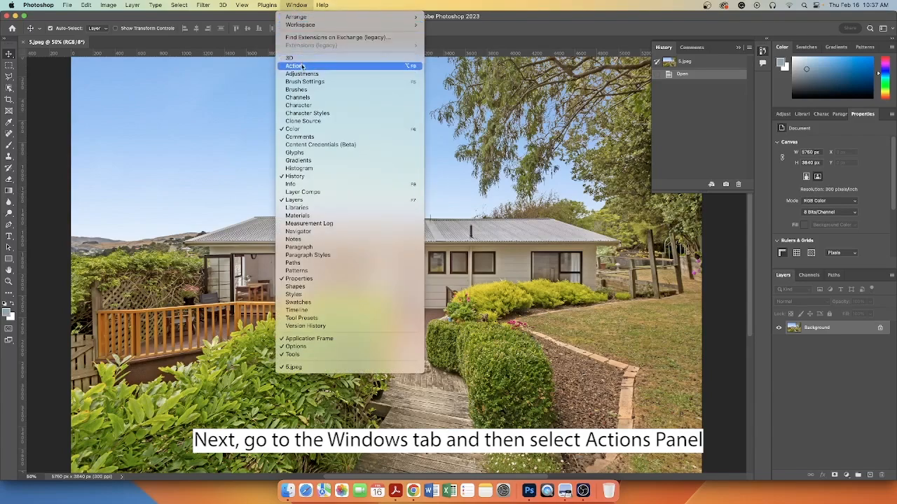
left_click(294, 66)
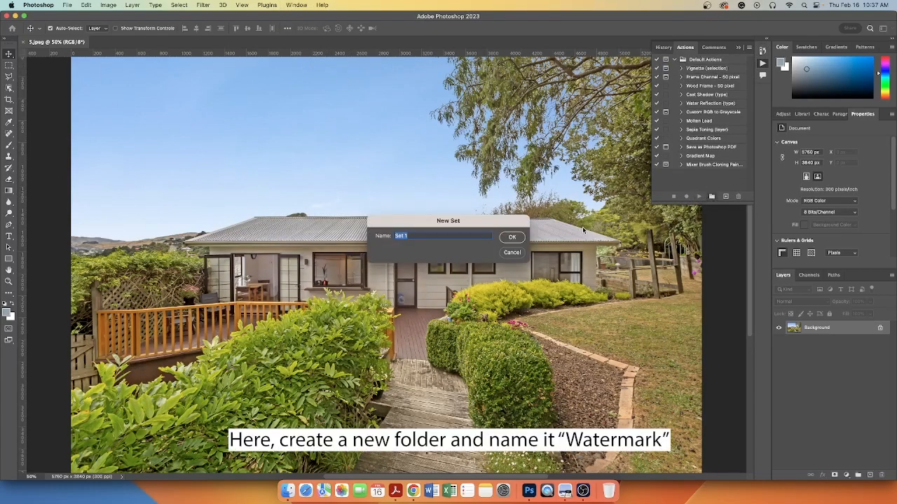
type("Watermark")
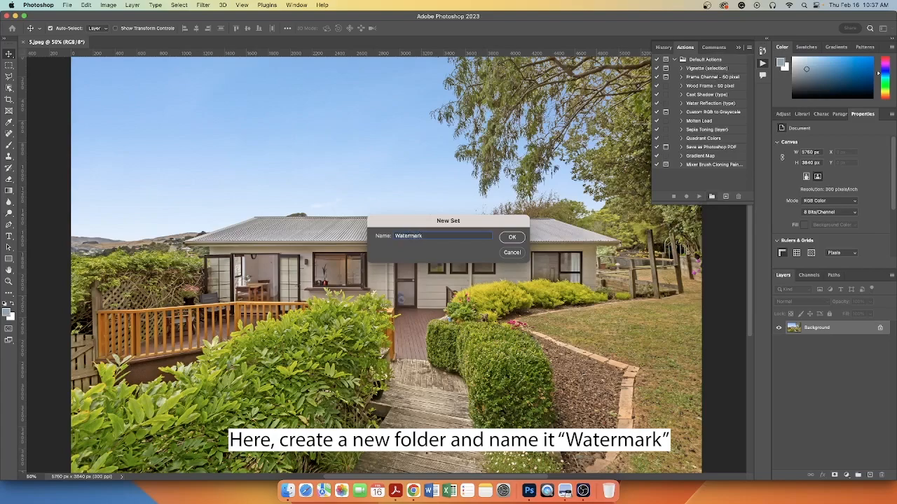
left_click(512, 237)
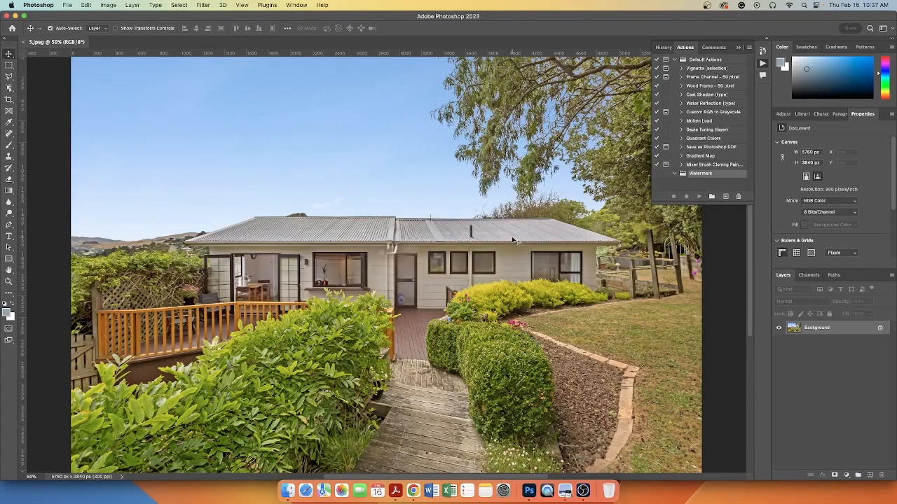
Create an action named 'Logo' inside the Watermark set and begin recording
left_click(698, 196)
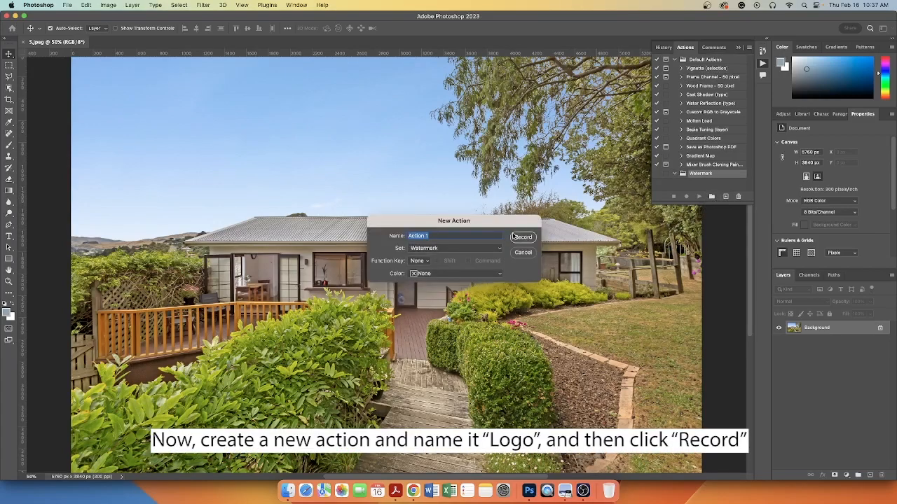
type("Logo")
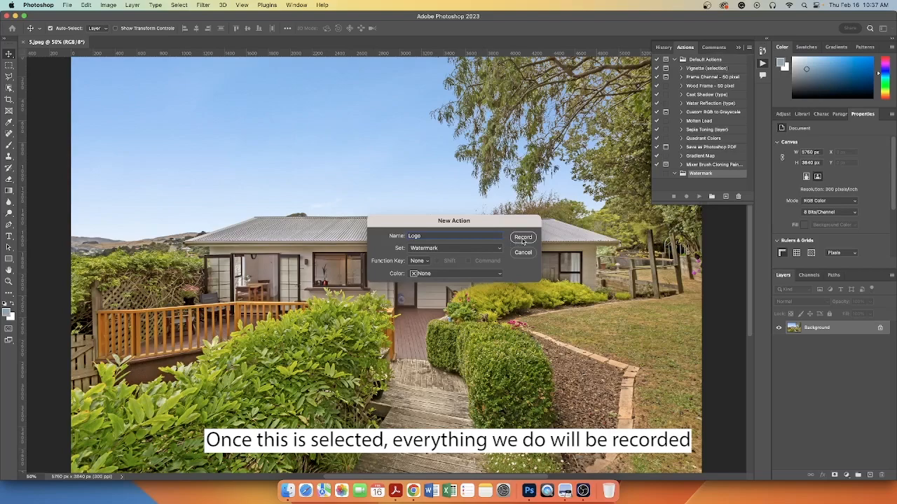
left_click(523, 236)
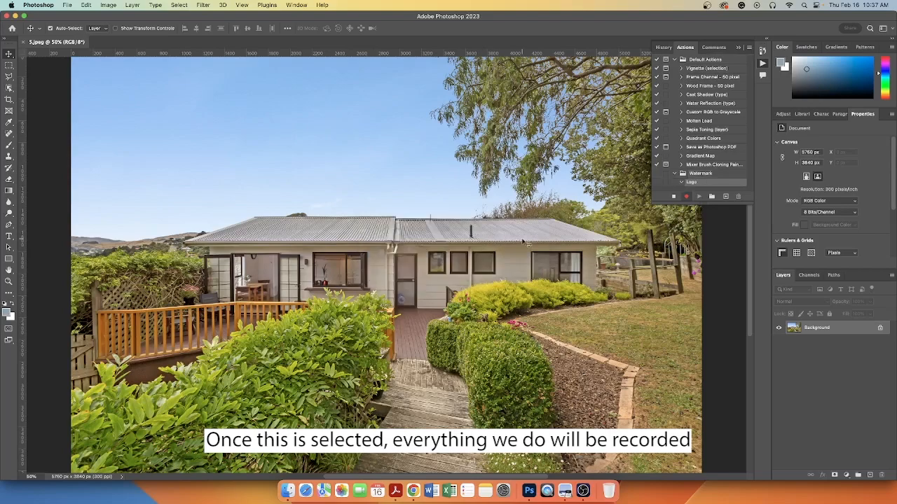
left_click(67, 5)
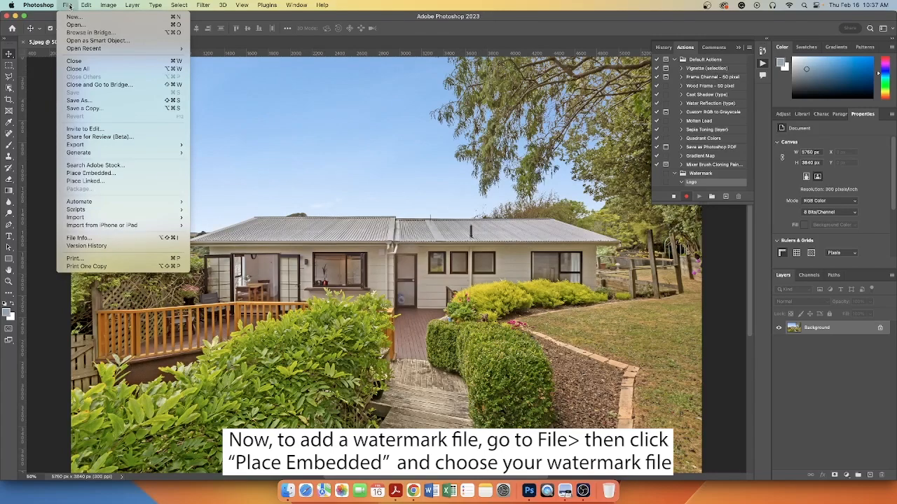
Embed the Photoup_Updated Logo-01 (3) PNG at bottom-right with 68% layer opacity
left_click(91, 173)
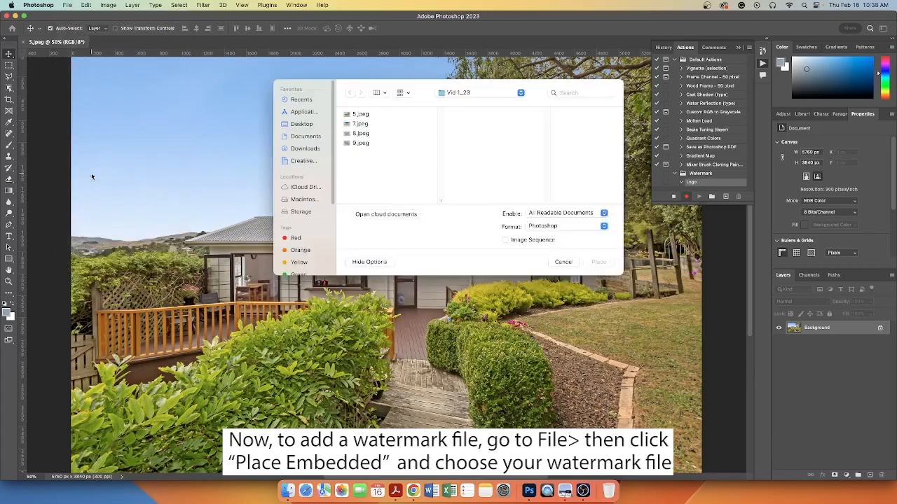
left_click(300, 211)
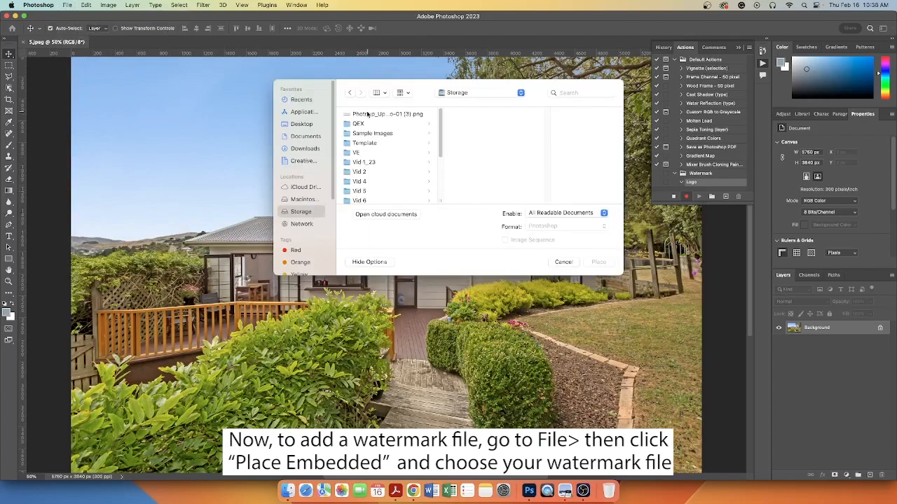
left_click(598, 261)
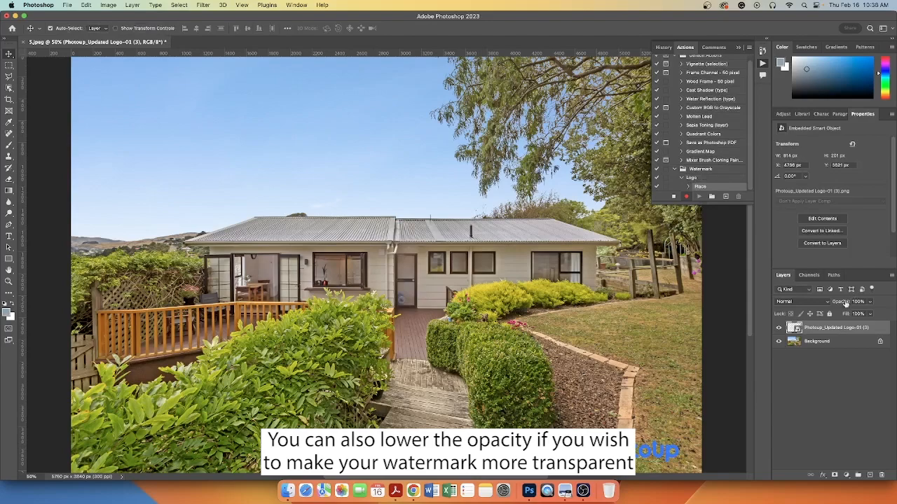
left_click(859, 302)
type("68")
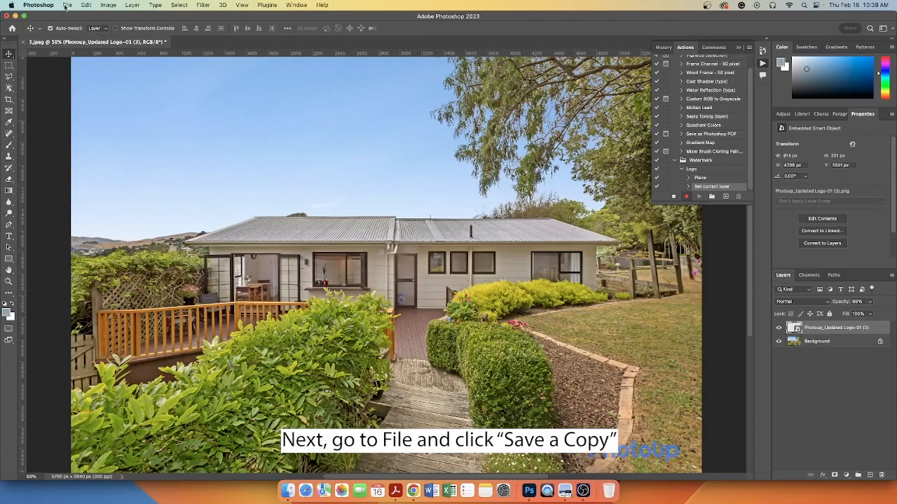
Save a JPEG copy into a new Desktop folder named 'Watermark Images'
left_click(66, 5)
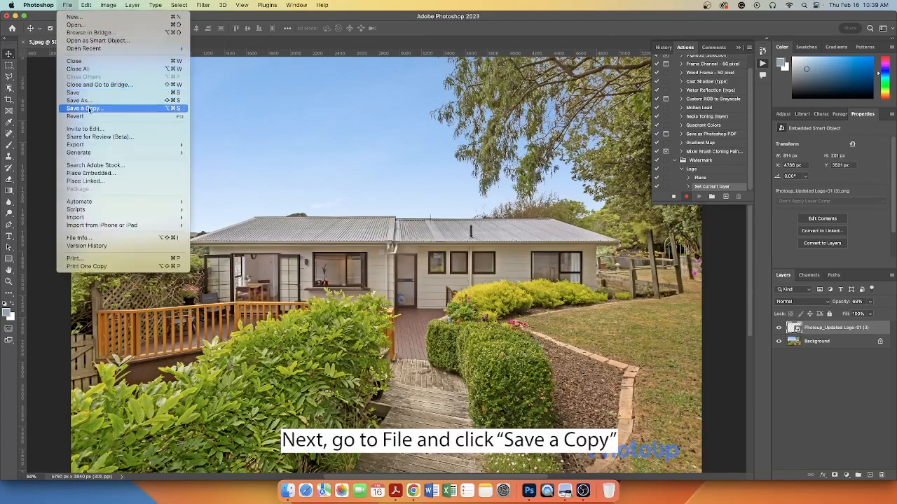
left_click(83, 108)
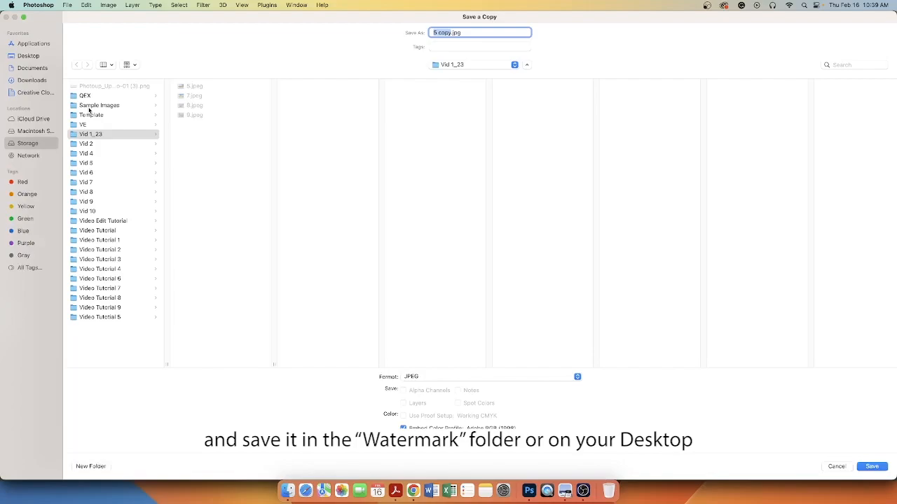
left_click(90, 133)
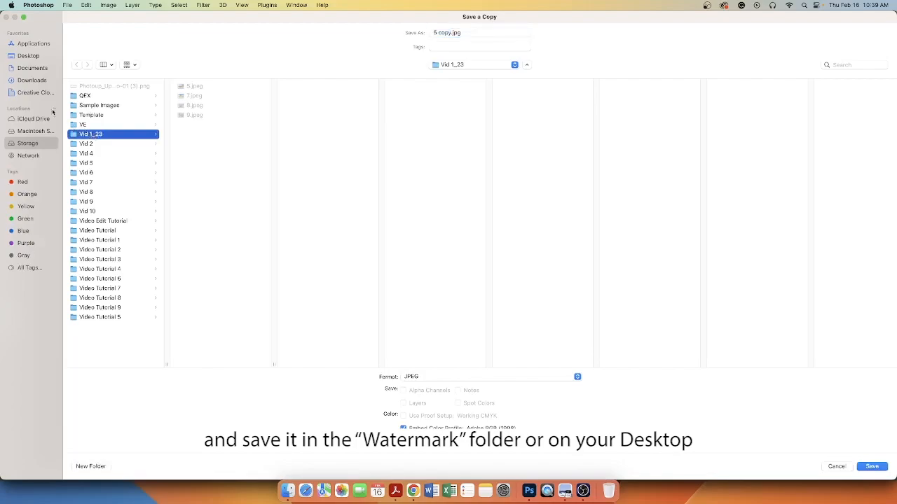
left_click(28, 55)
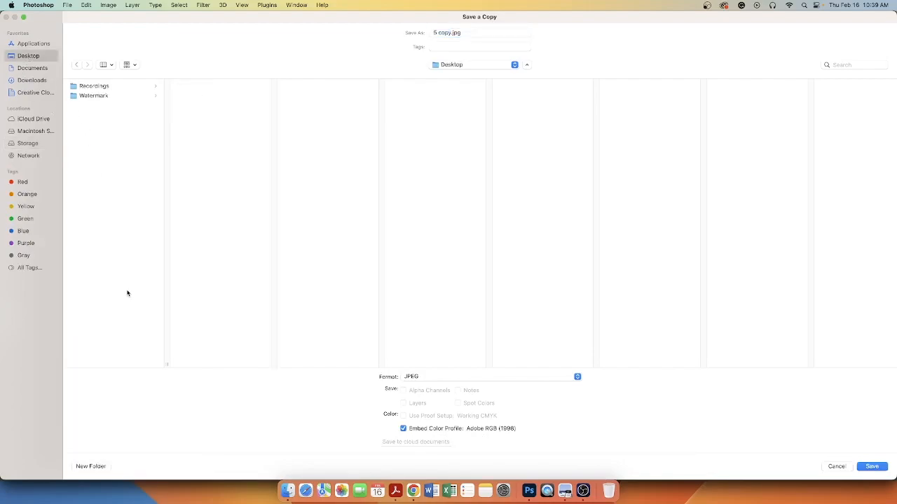
left_click(90, 467)
type("Watermark Images")
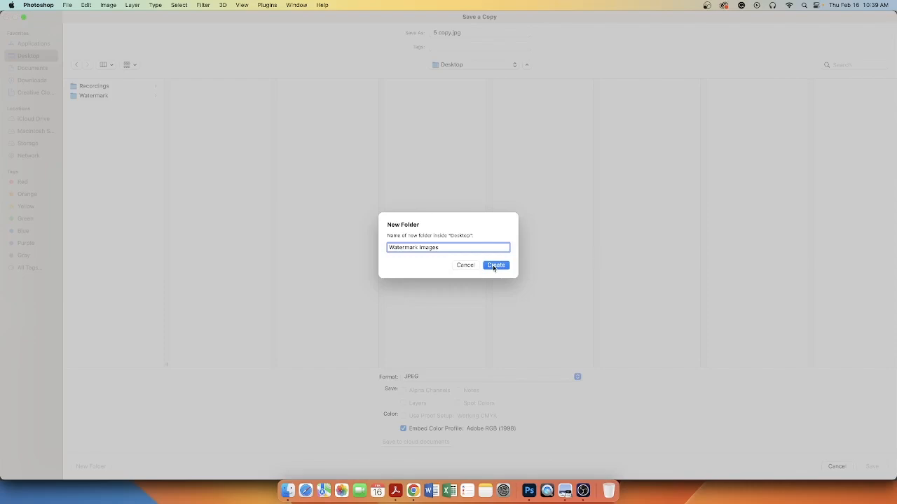
left_click(495, 265)
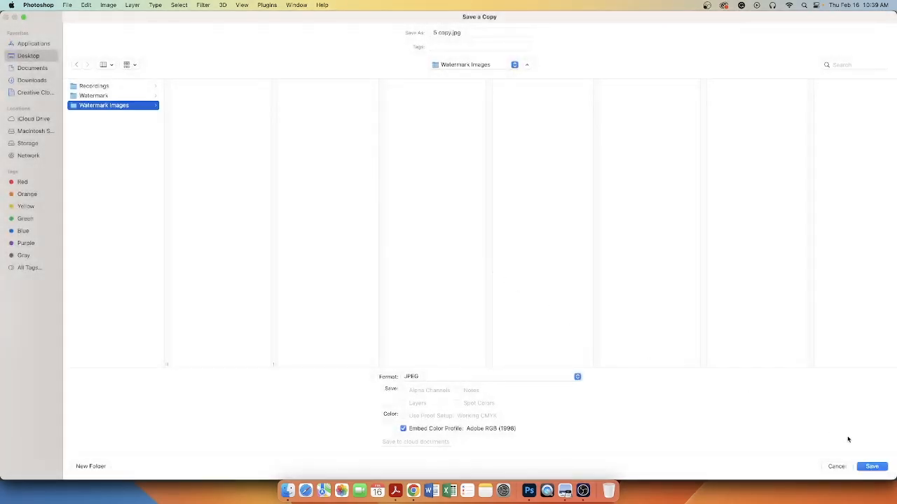
left_click(872, 467)
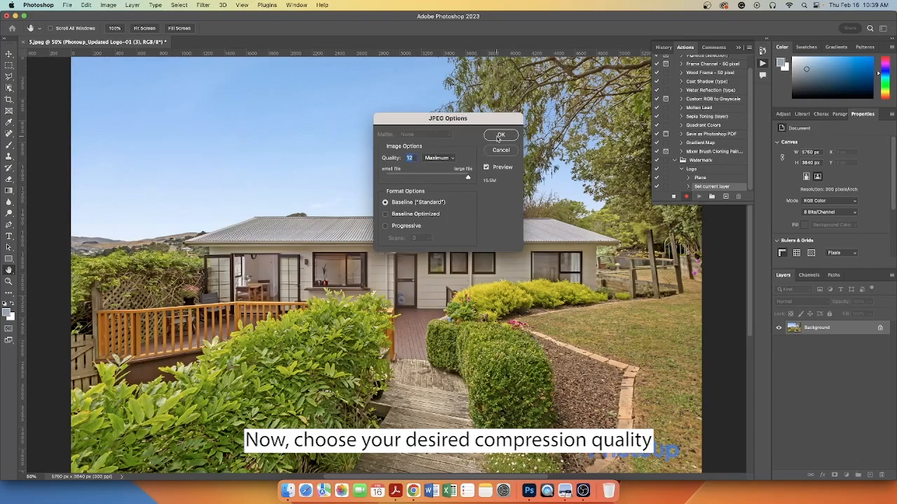
Accept maximum JPEG quality and stop recording the Logo action
left_click(500, 135)
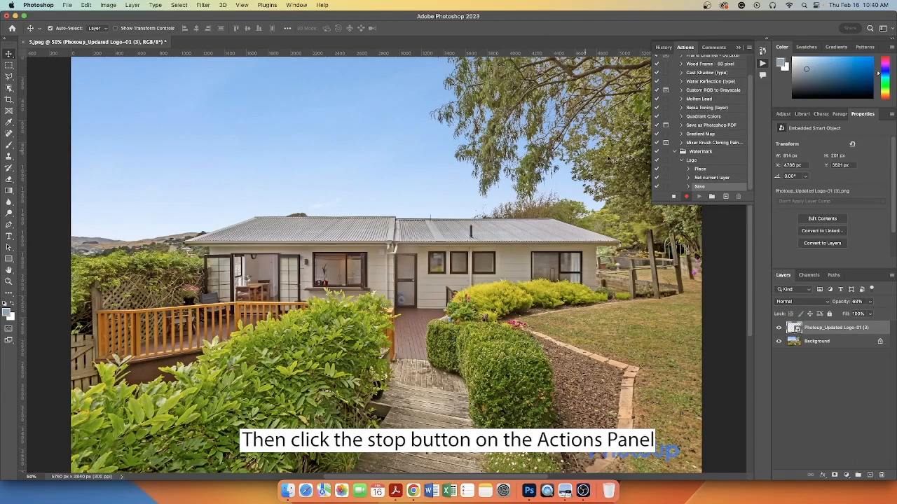
left_click(674, 197)
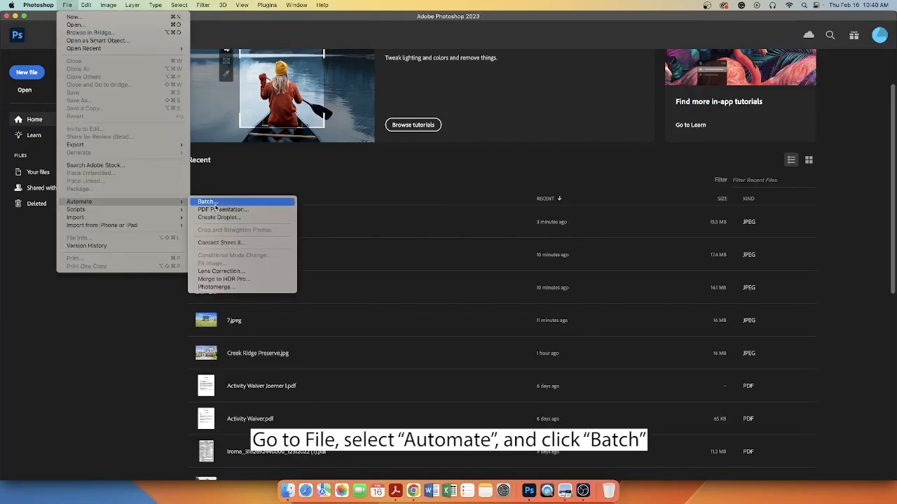
Configure Batch to run Watermark set's Logo action on the Vid 1_23 folder
left_click(206, 202)
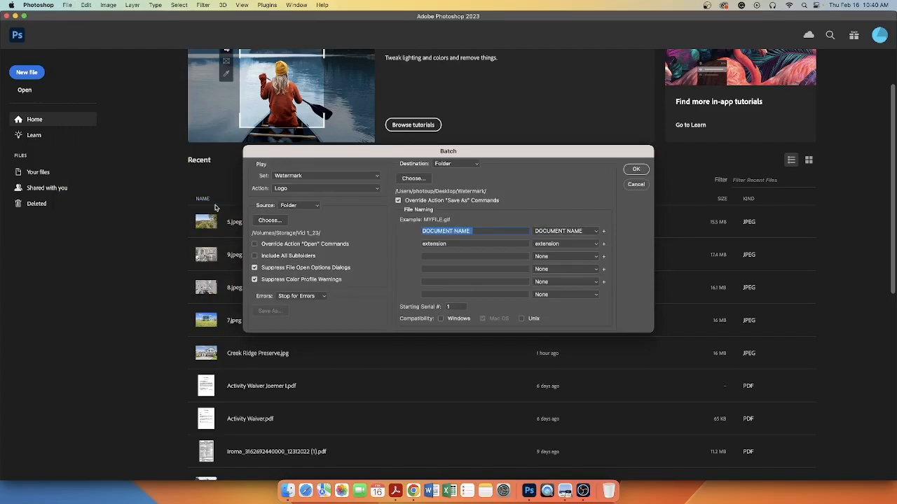
left_click(325, 176)
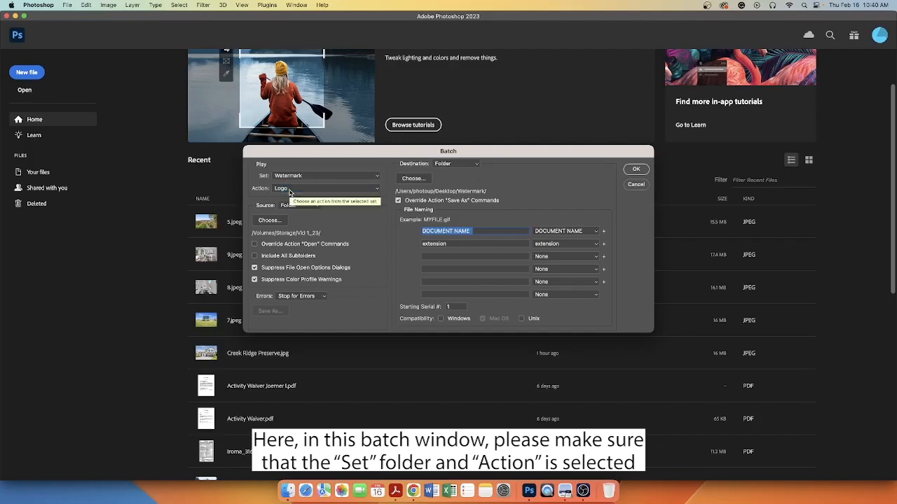
mouse_move(334, 224)
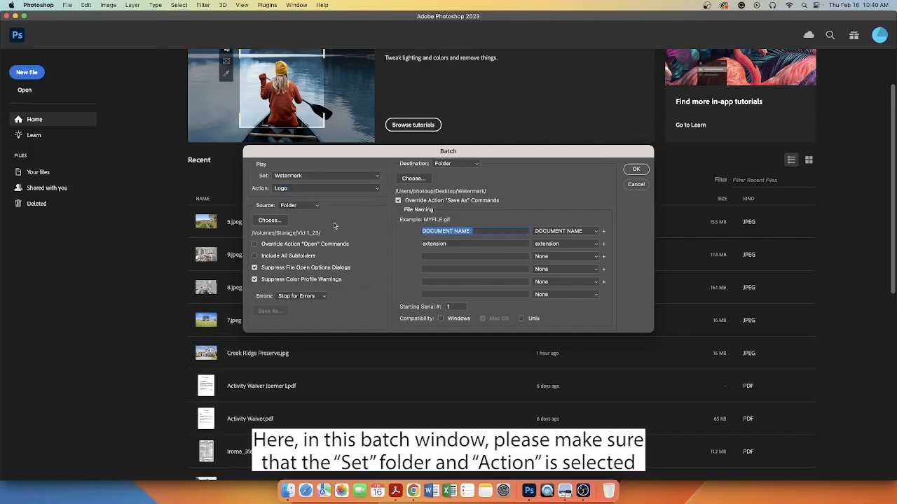
left_click(269, 220)
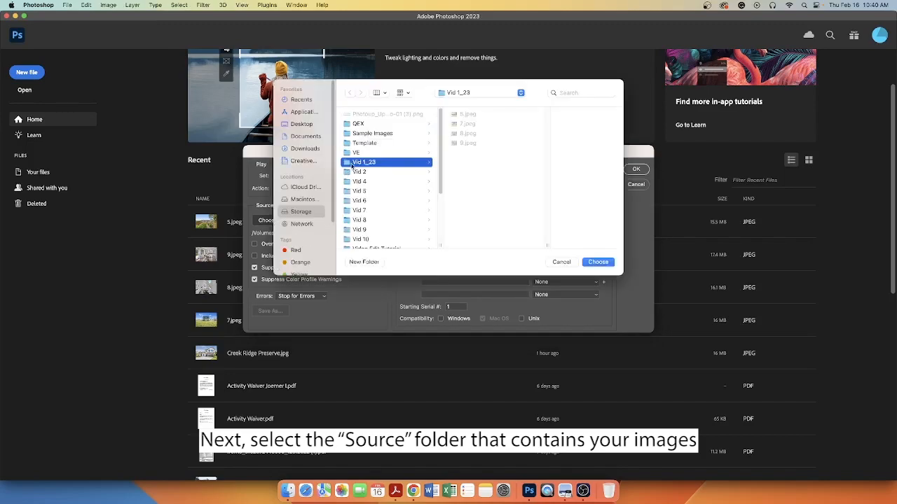
left_click(597, 261)
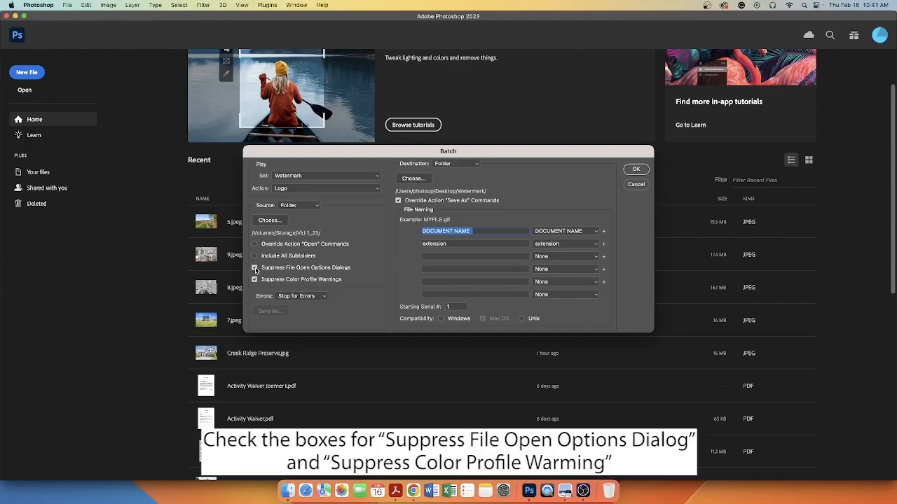
Suppress file open dialogs and set Desktop > Watermark Images as batch destination
left_click(255, 268)
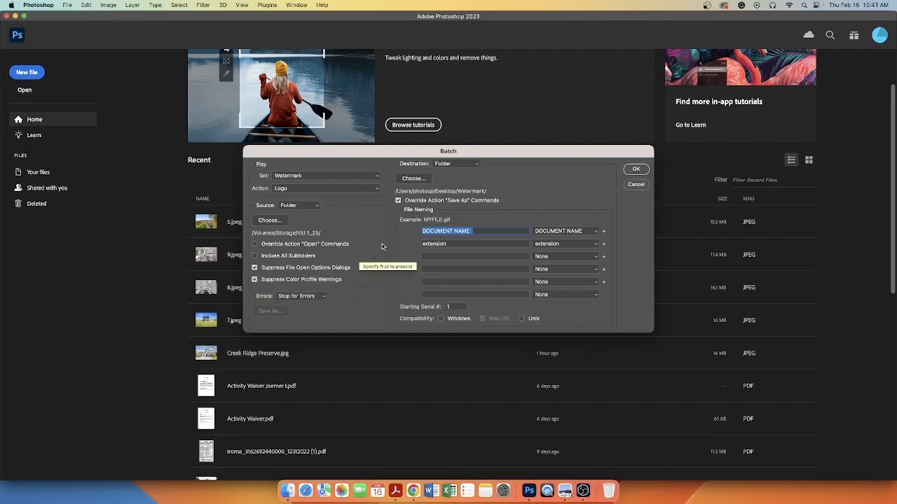
left_click(412, 178)
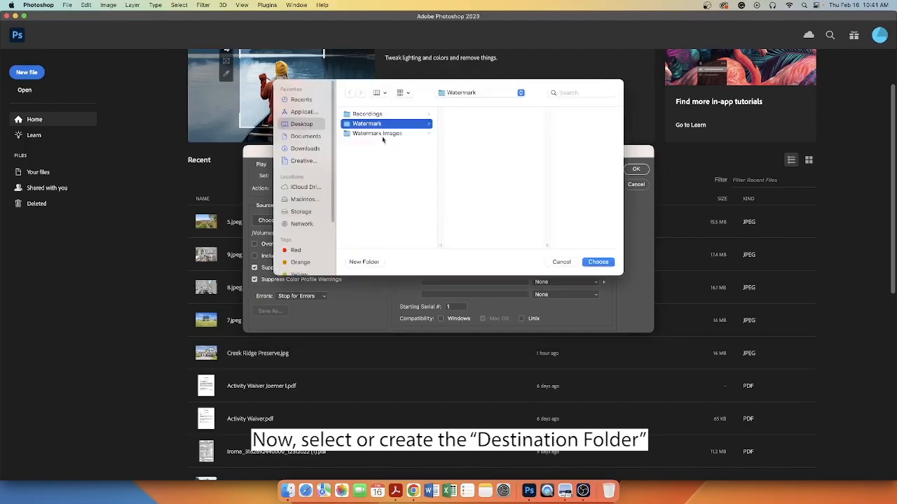
left_click(377, 133)
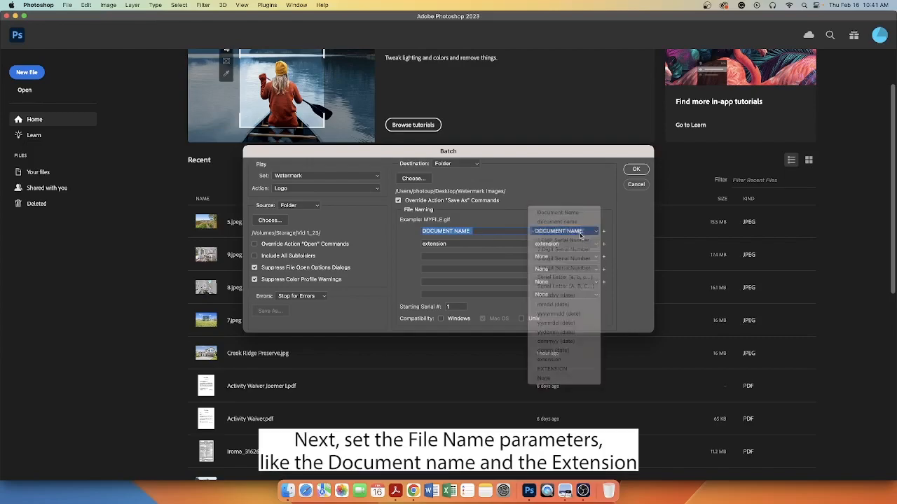
Name output files DOCUMENT NAME plus uppercase EXTENSION and run the batch
left_click(558, 231)
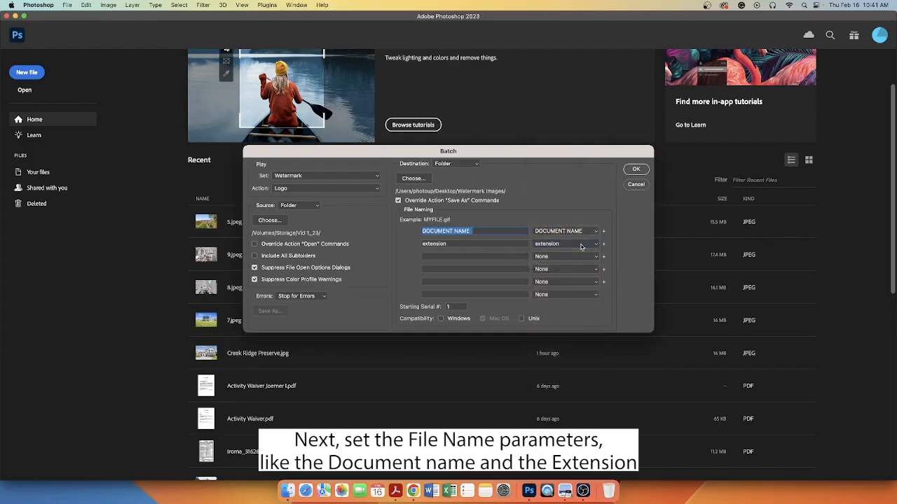
left_click(595, 243)
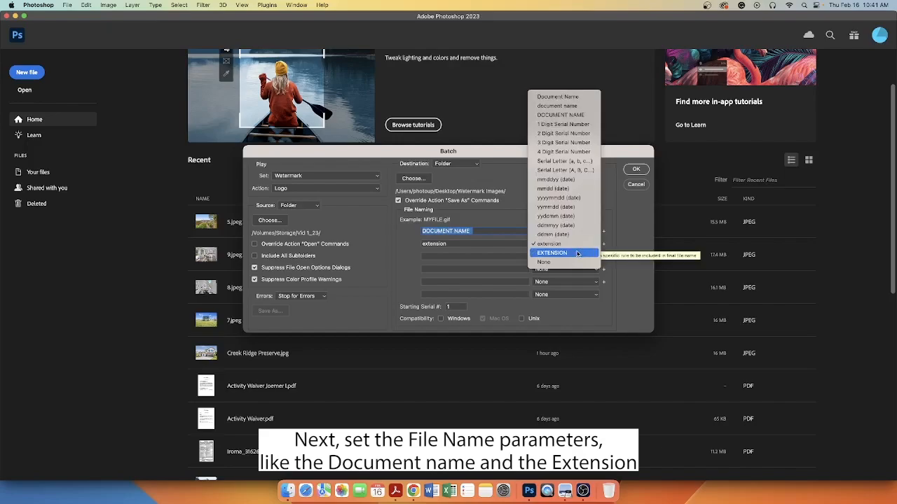
left_click(552, 243)
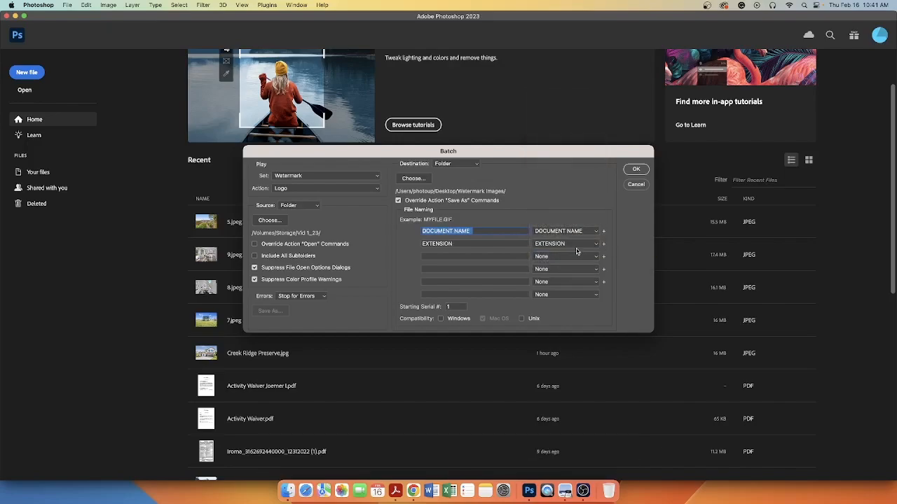
left_click(634, 169)
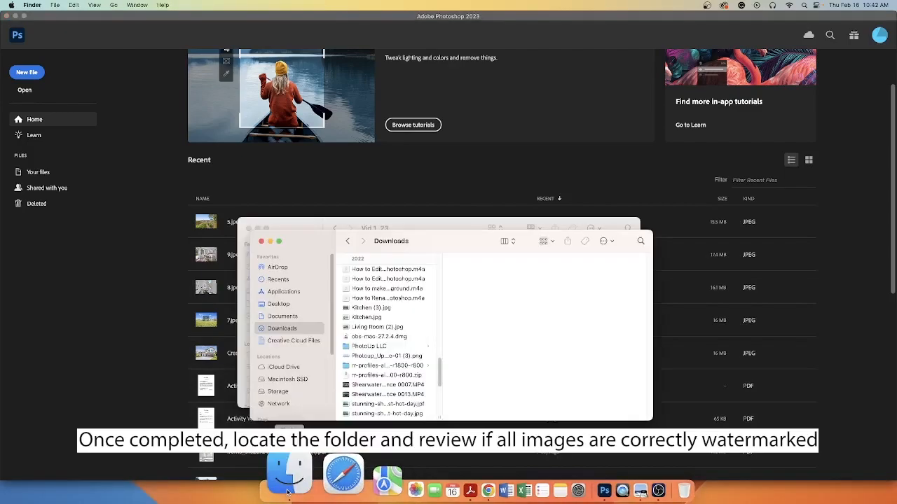
Open the Desktop Watermark Images outputs in Preview and view the watermarked 7.jpg
left_click(279, 304)
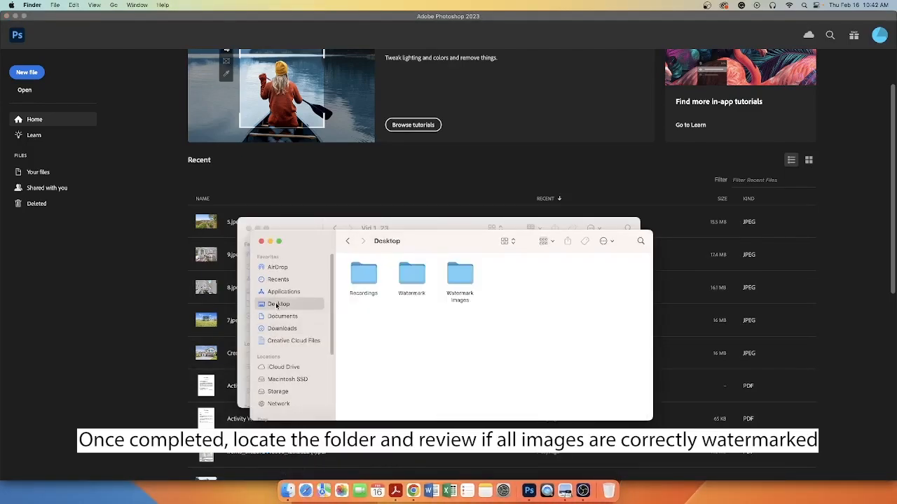
double_click(459, 273)
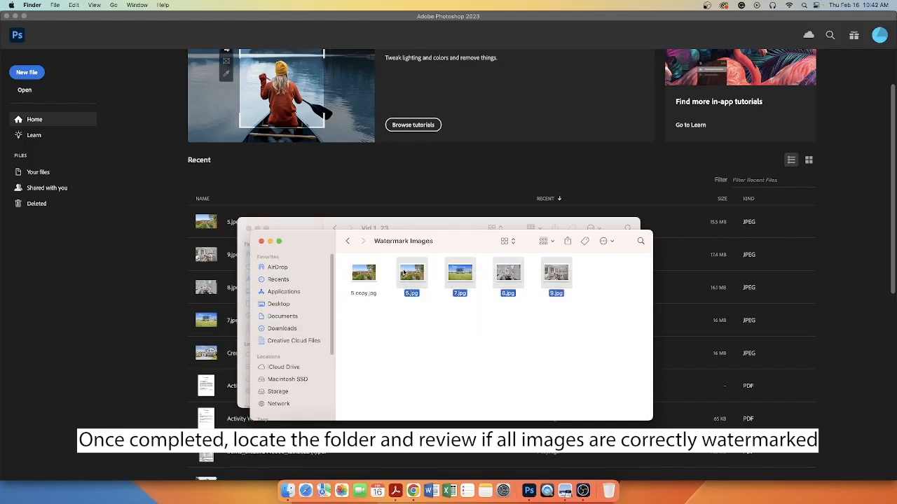
double_click(411, 272)
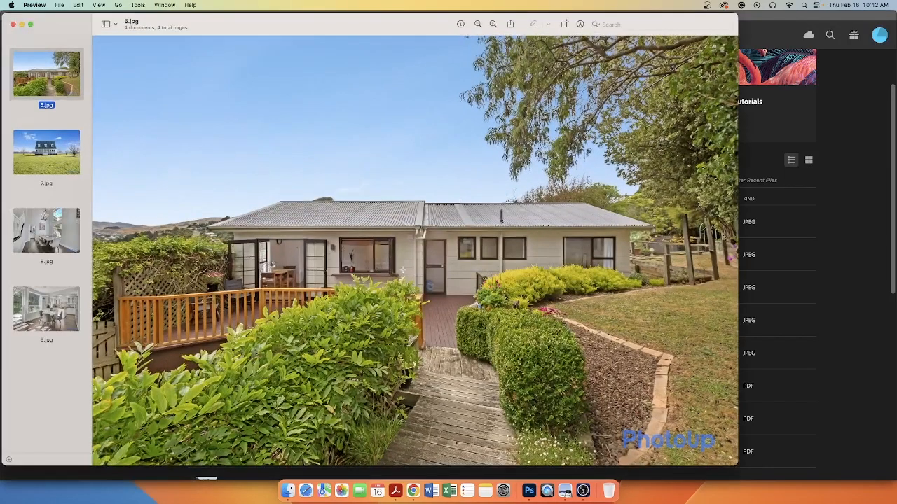
left_click(47, 151)
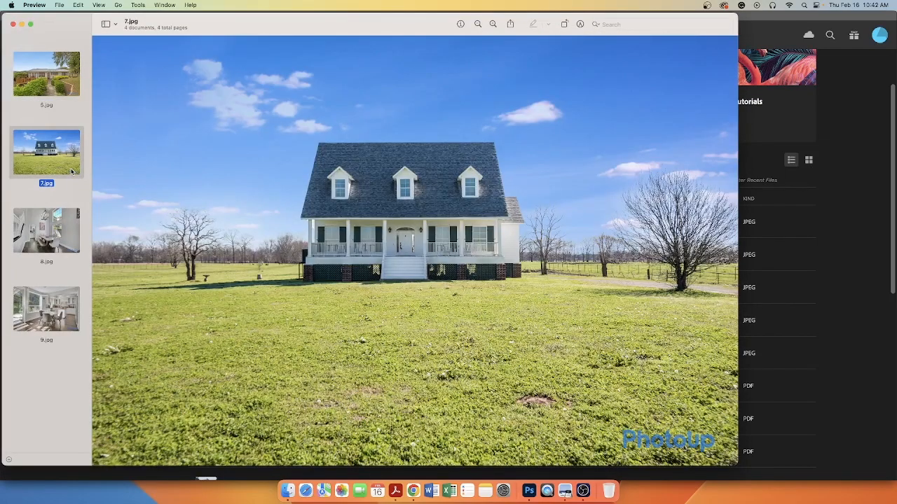